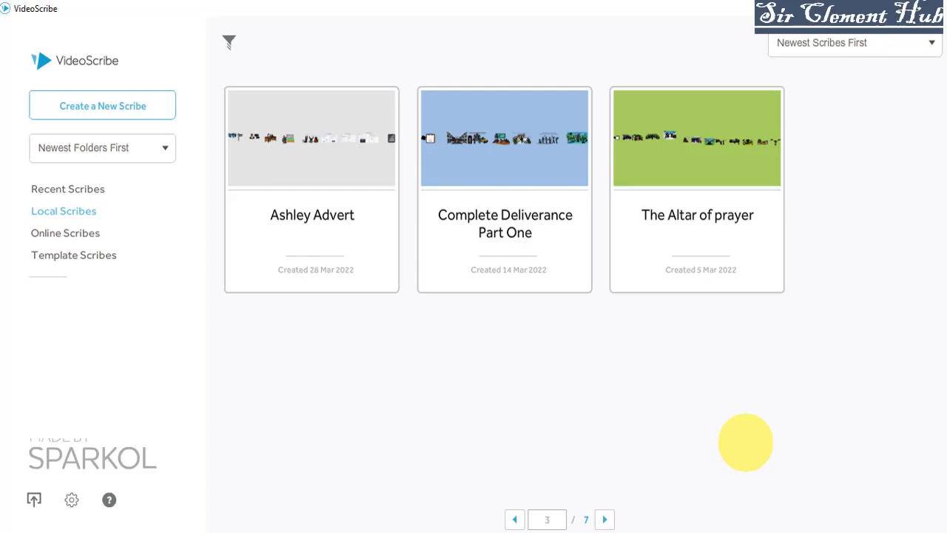
{"action": "mouse_move", "coordinate": [588, 364]}
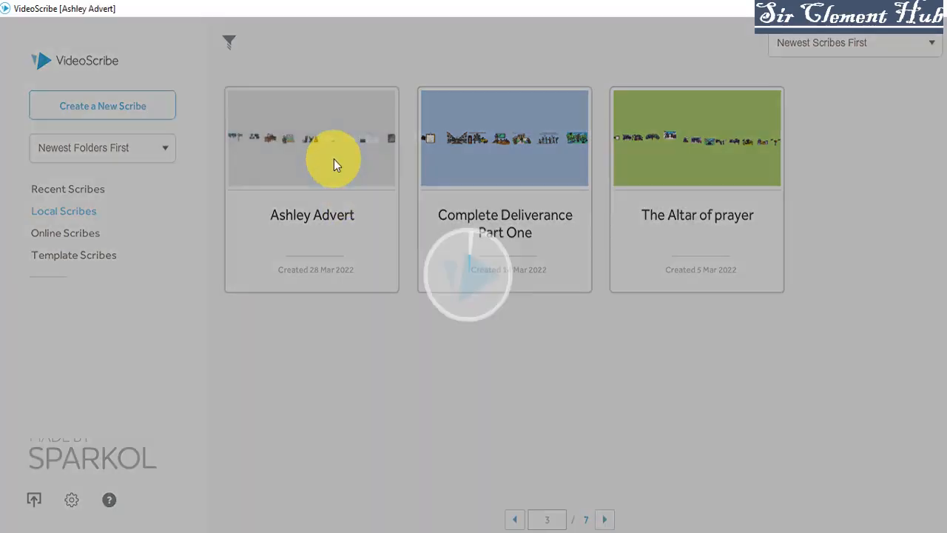
Open the Ashley Advert scribe, showing the presenter and 'New Smartphone Income Technique' speech bubble.
{"action": "double_click", "coordinate": [312, 139]}
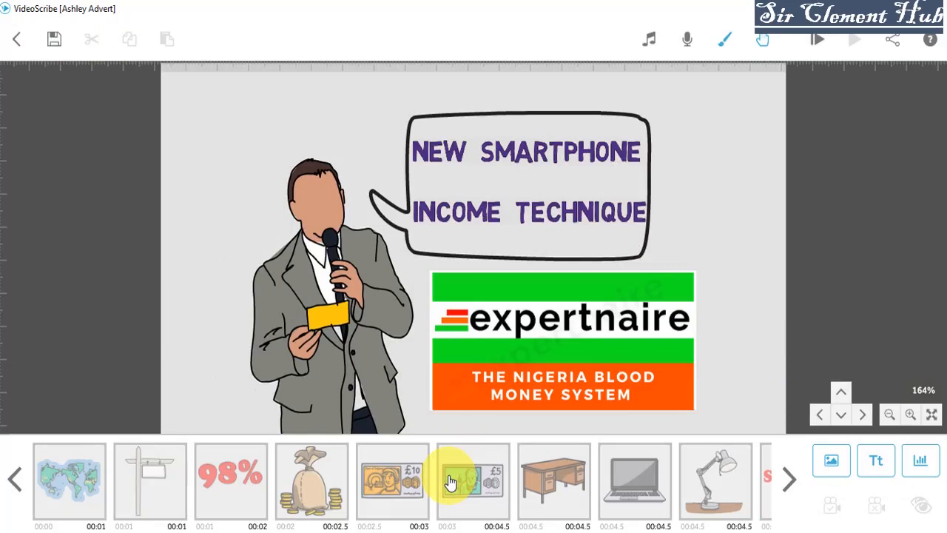
{"action": "mouse_move", "coordinate": [688, 266]}
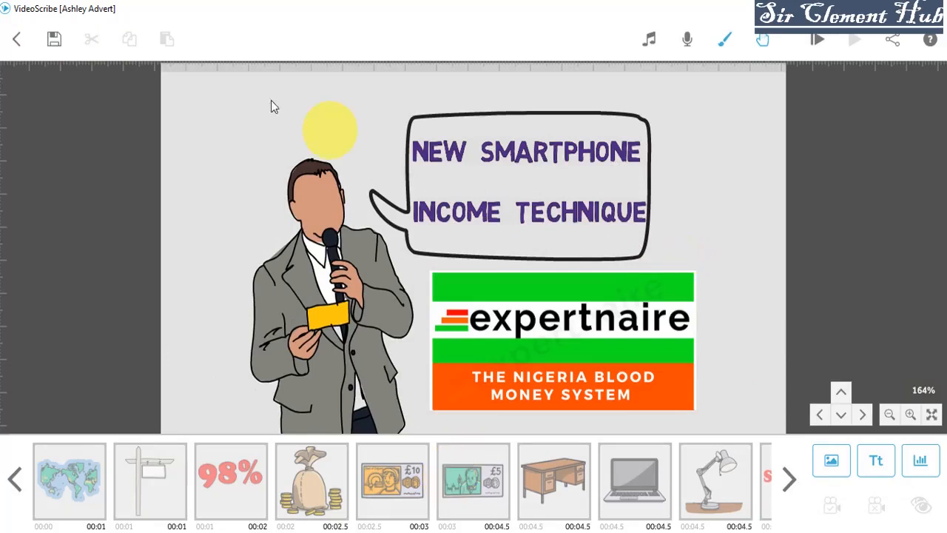
Save the scribe as 'Ashley Advert' in All Scribes, dismissing the export-to-file window.
{"action": "left_click", "coordinate": [54, 39]}
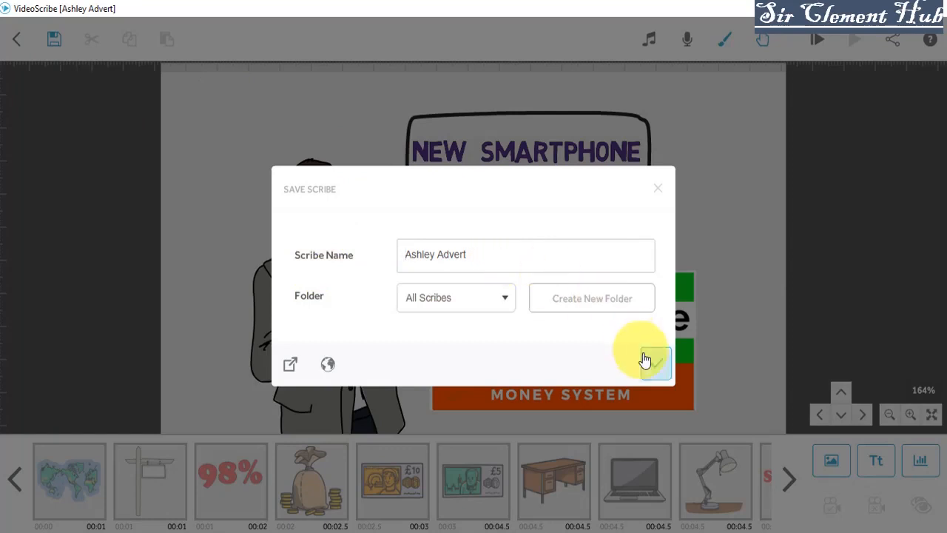
{"action": "mouse_move", "coordinate": [290, 364]}
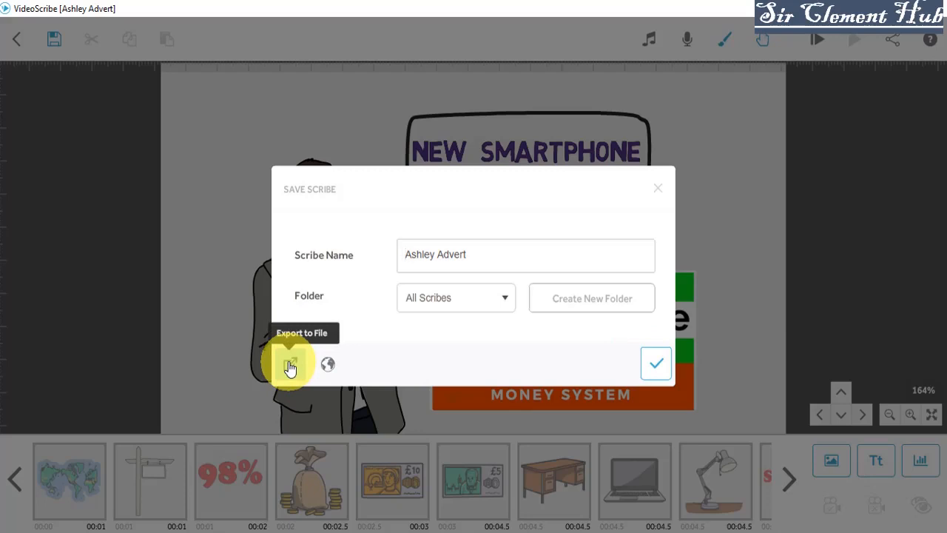
{"action": "left_click", "coordinate": [291, 365]}
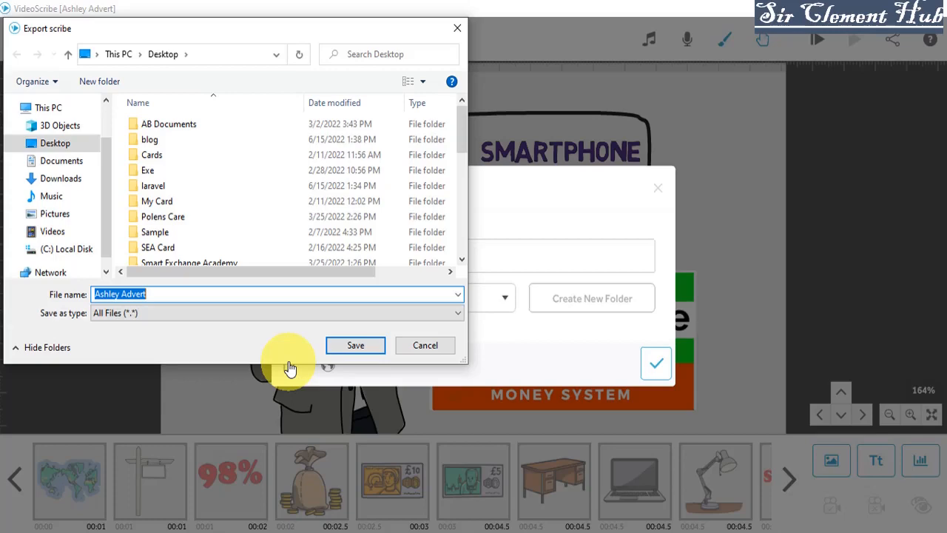
{"action": "left_click", "coordinate": [425, 345]}
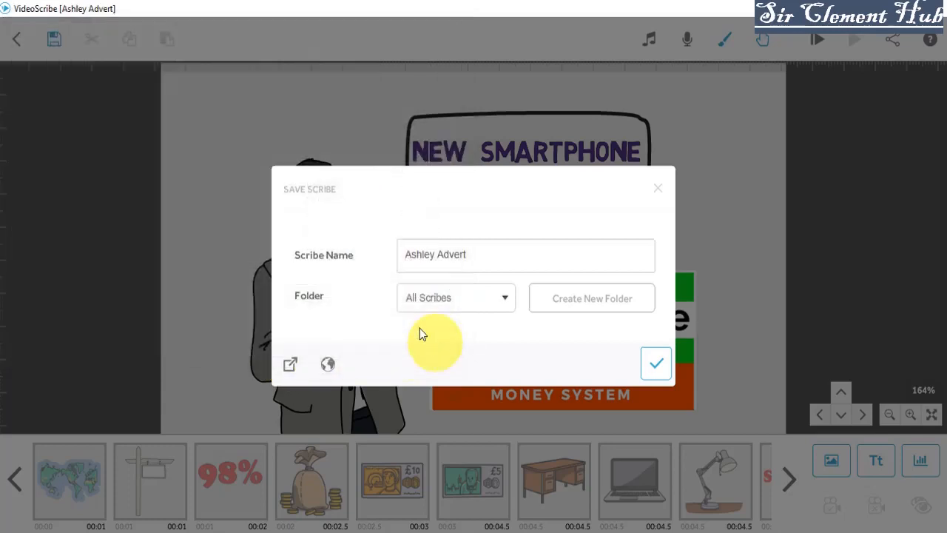
{"action": "mouse_move", "coordinate": [362, 266]}
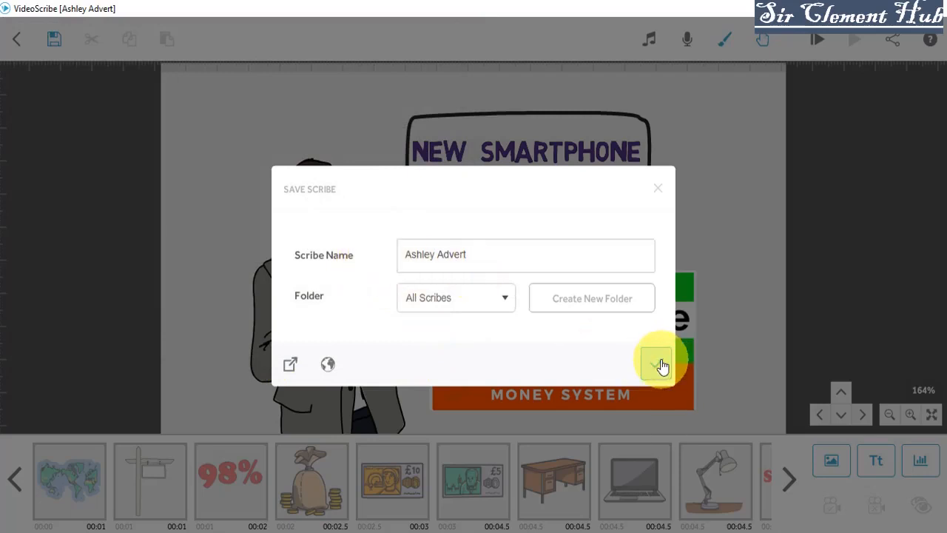
{"action": "left_click", "coordinate": [657, 363]}
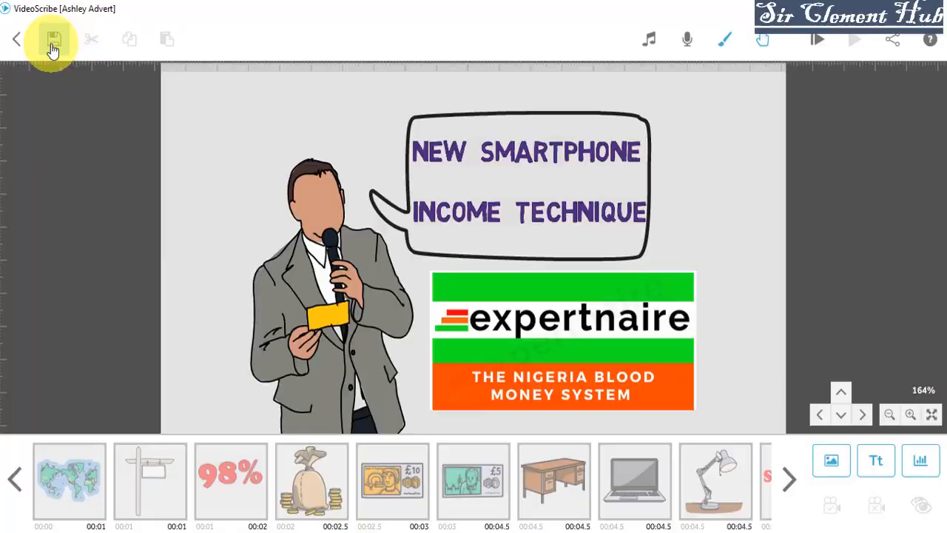
{"action": "left_click", "coordinate": [53, 39]}
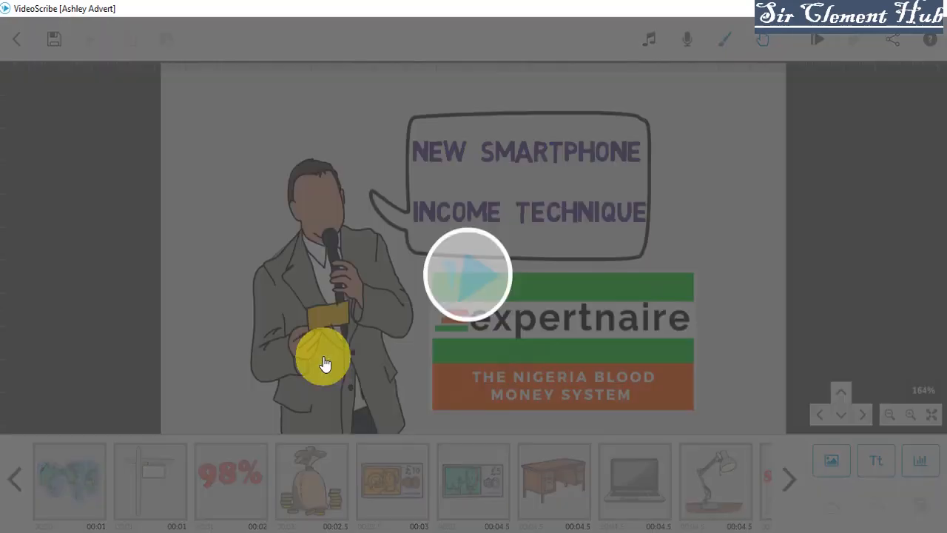
{"action": "left_click", "coordinate": [53, 39]}
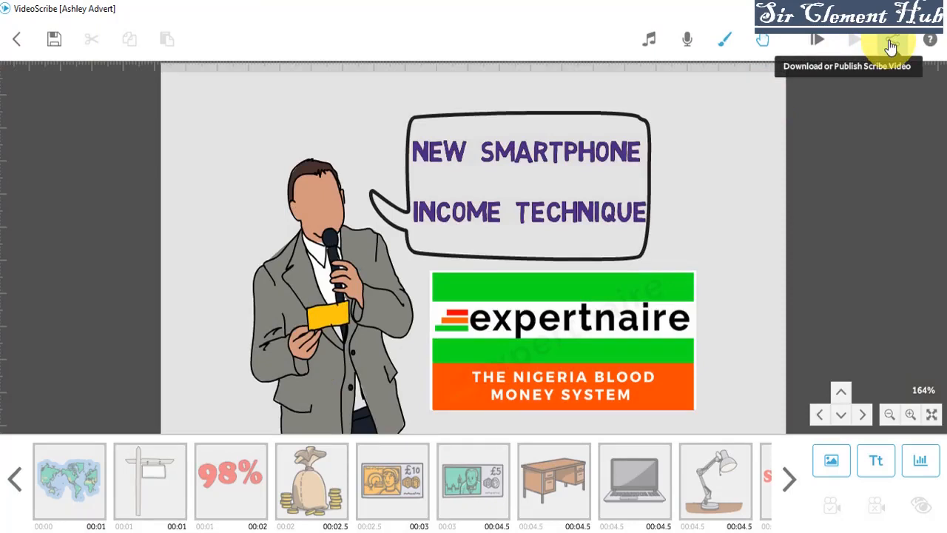
Bring up the Share or Download Scribe window with render and sharing options.
{"action": "left_click", "coordinate": [892, 40]}
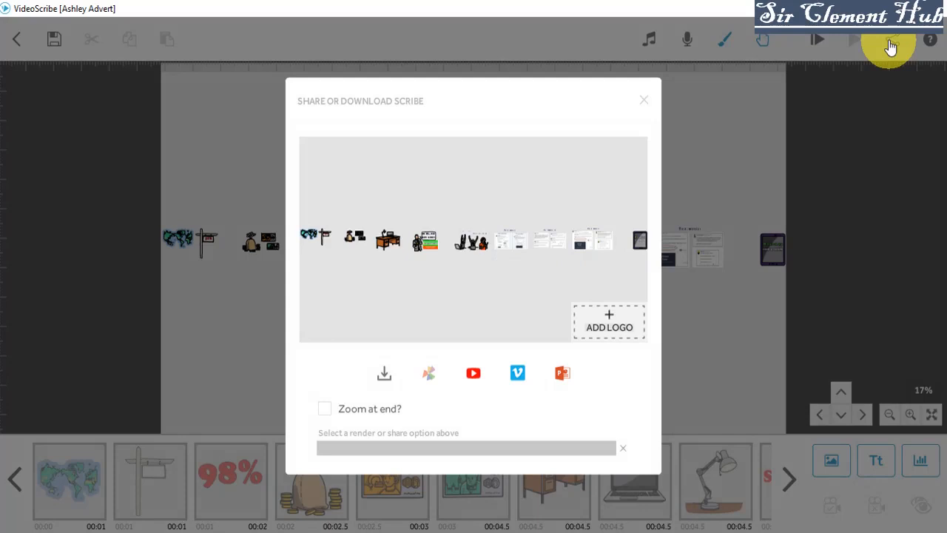
{"action": "mouse_move", "coordinate": [595, 328]}
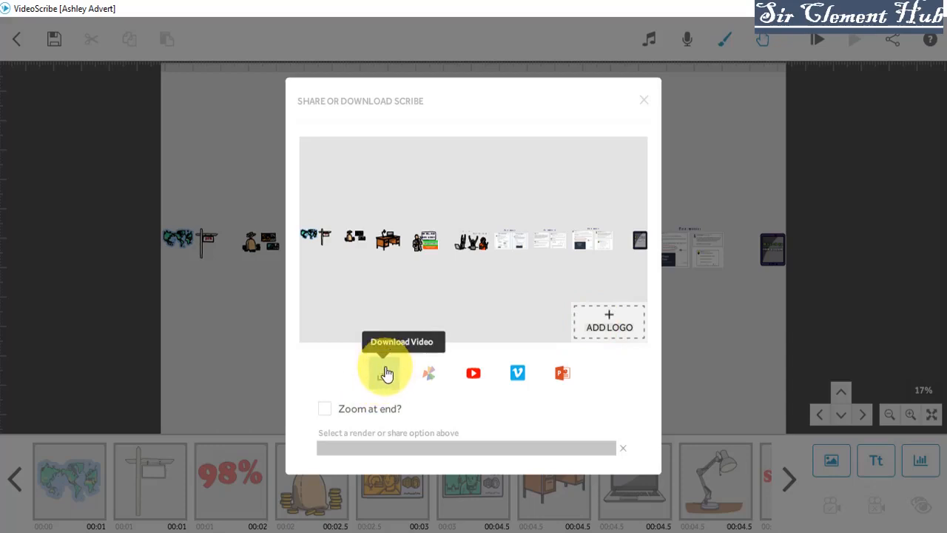
{"action": "mouse_move", "coordinate": [429, 373]}
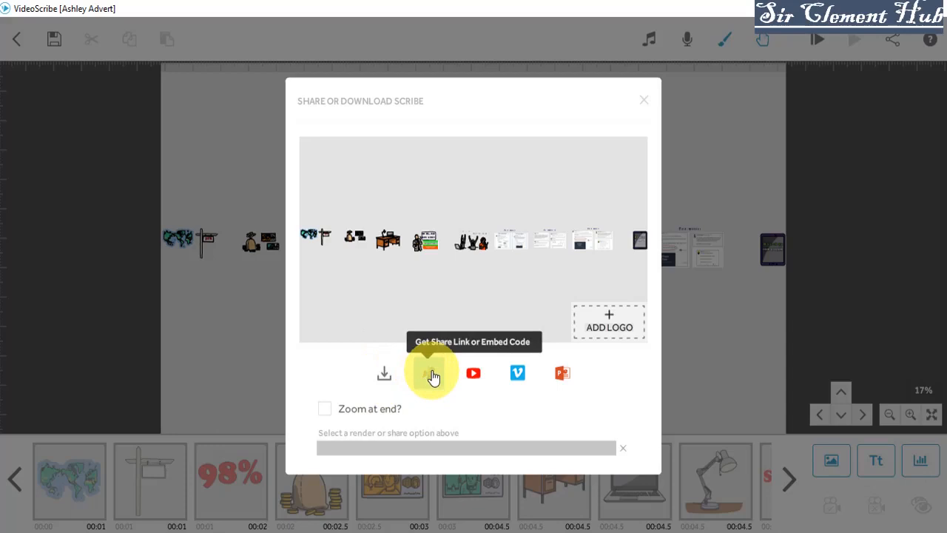
{"action": "mouse_move", "coordinate": [472, 373]}
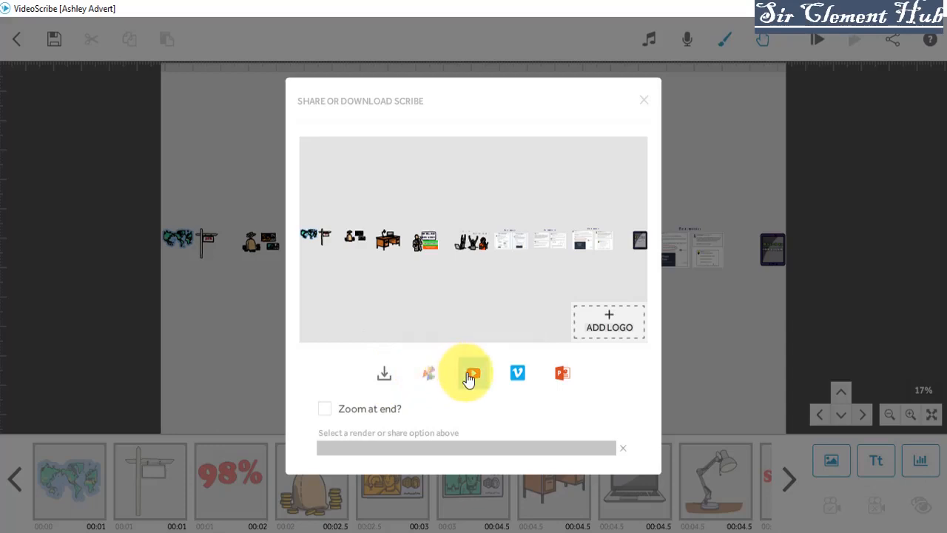
{"action": "mouse_move", "coordinate": [471, 372]}
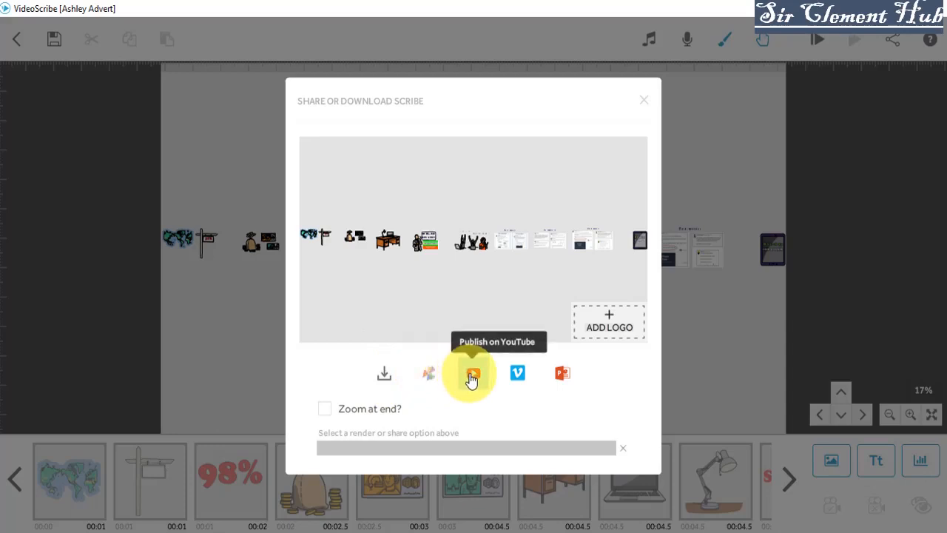
{"action": "mouse_move", "coordinate": [518, 373]}
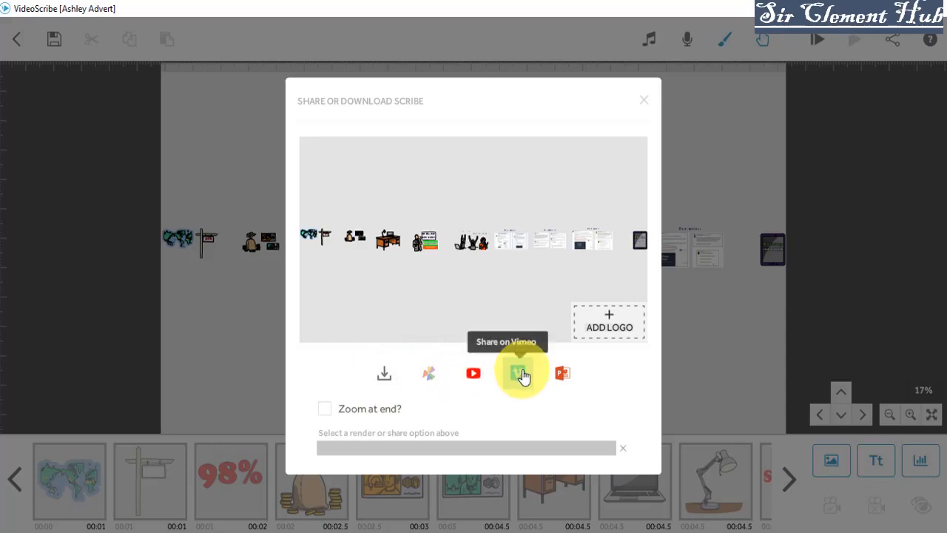
{"action": "mouse_move", "coordinate": [556, 374]}
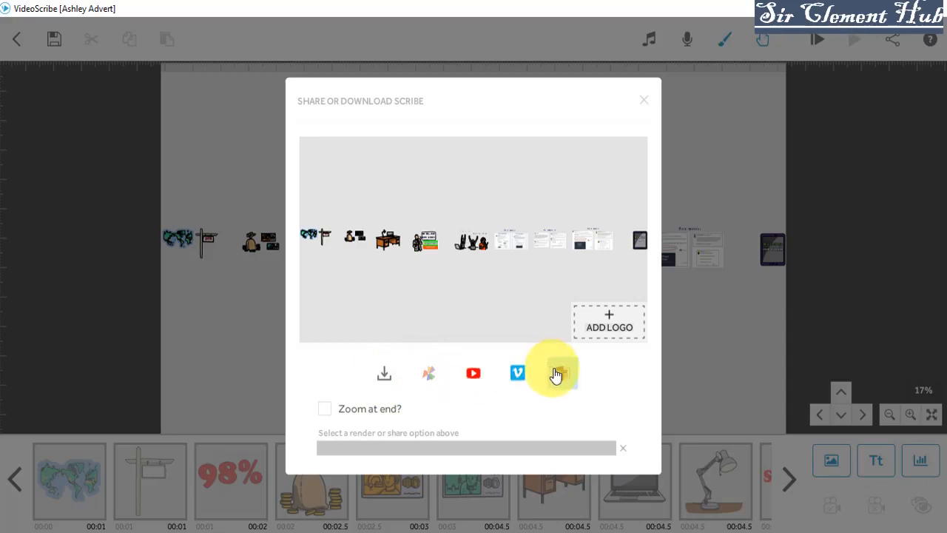
{"action": "mouse_move", "coordinate": [558, 372]}
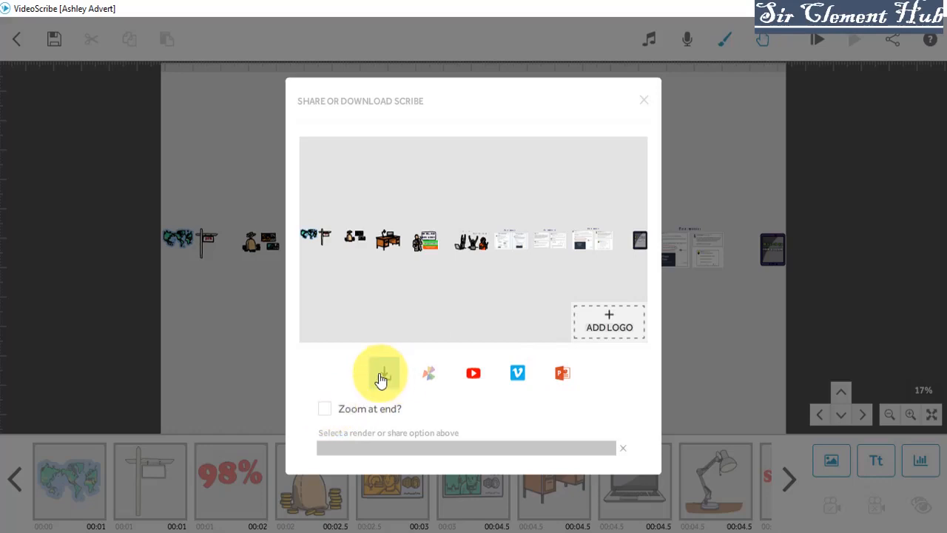
Set the video file to AVI, 720 Standard HD, 25 fps, saving Ashley Advert.avi to Desktop.
{"action": "left_click", "coordinate": [381, 372]}
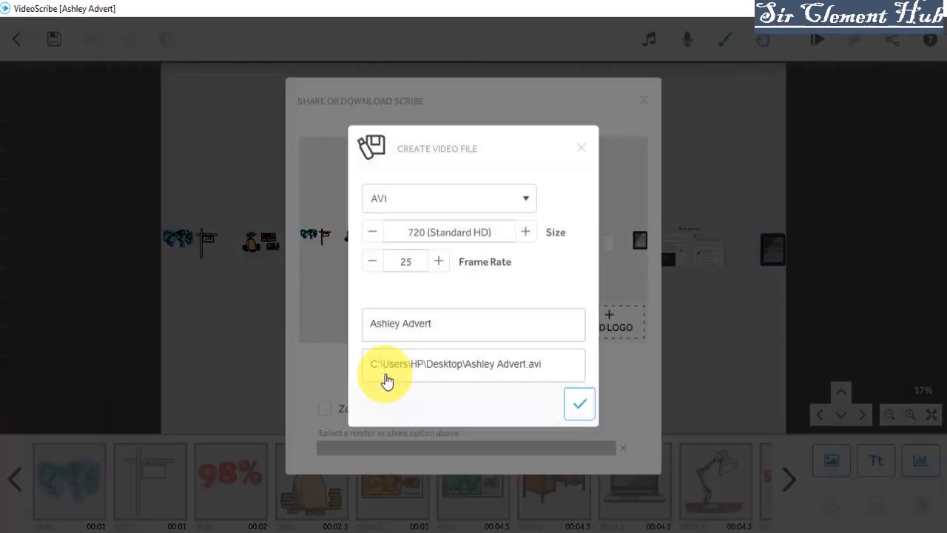
{"action": "left_click", "coordinate": [449, 197]}
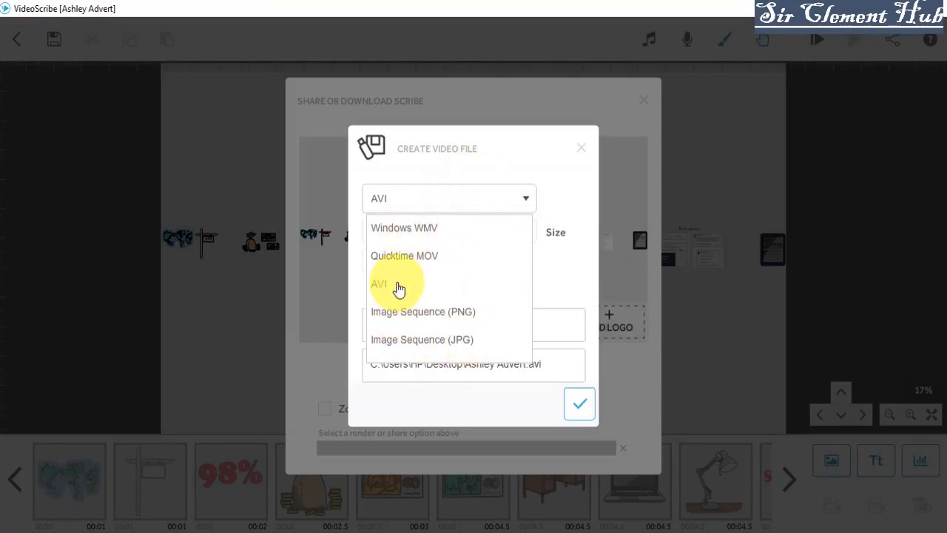
{"action": "left_click", "coordinate": [380, 284]}
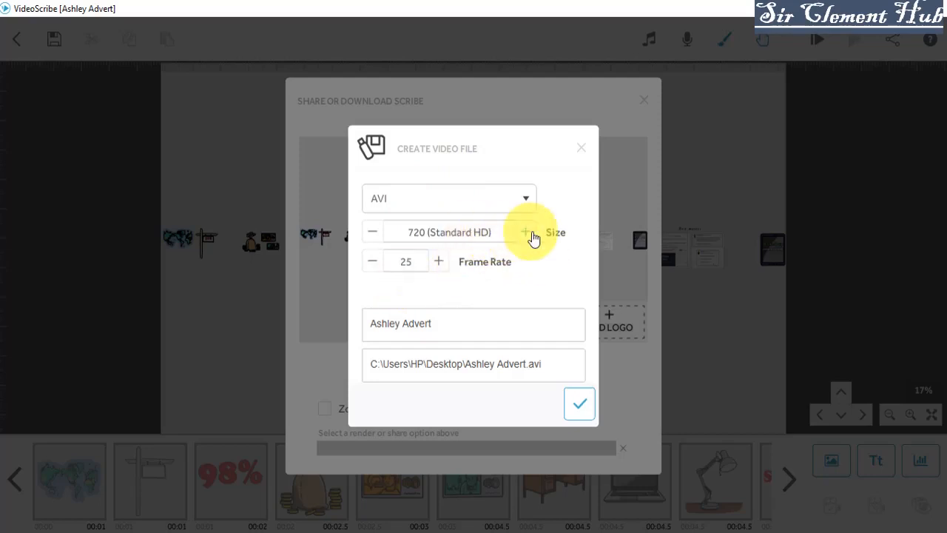
{"action": "mouse_move", "coordinate": [378, 228]}
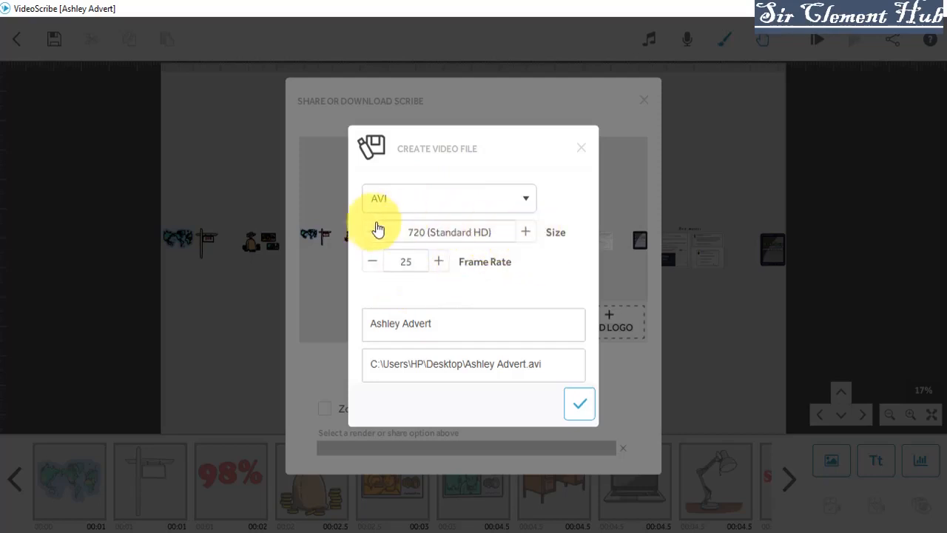
{"action": "mouse_move", "coordinate": [429, 244]}
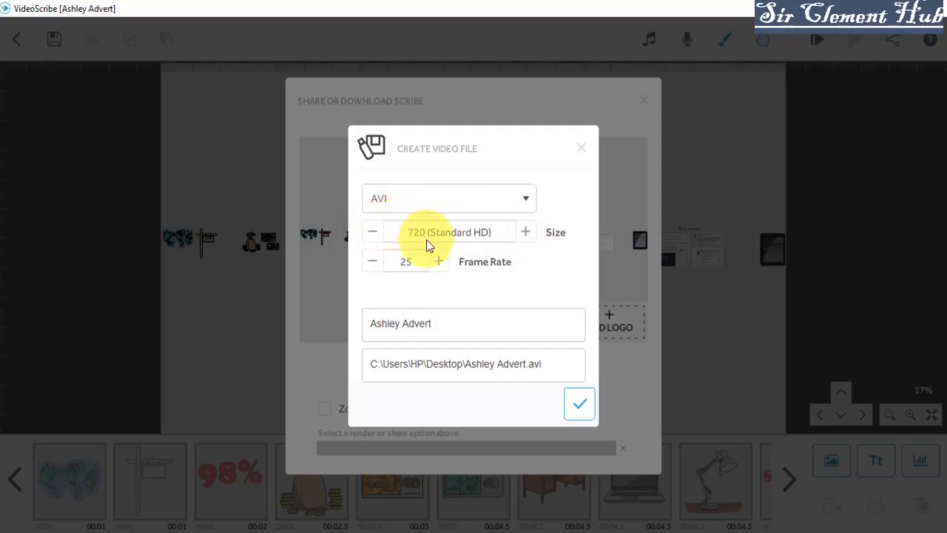
{"action": "mouse_move", "coordinate": [444, 268]}
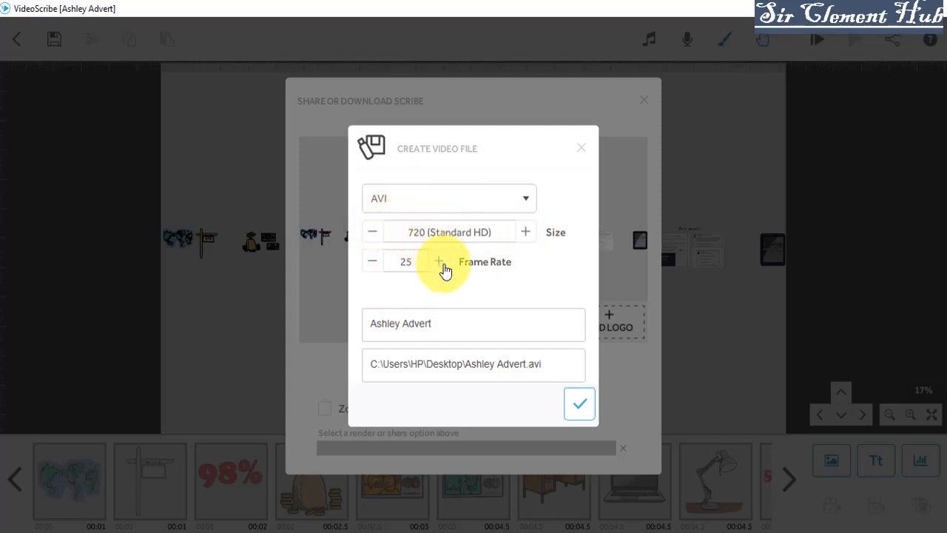
{"action": "mouse_move", "coordinate": [440, 367]}
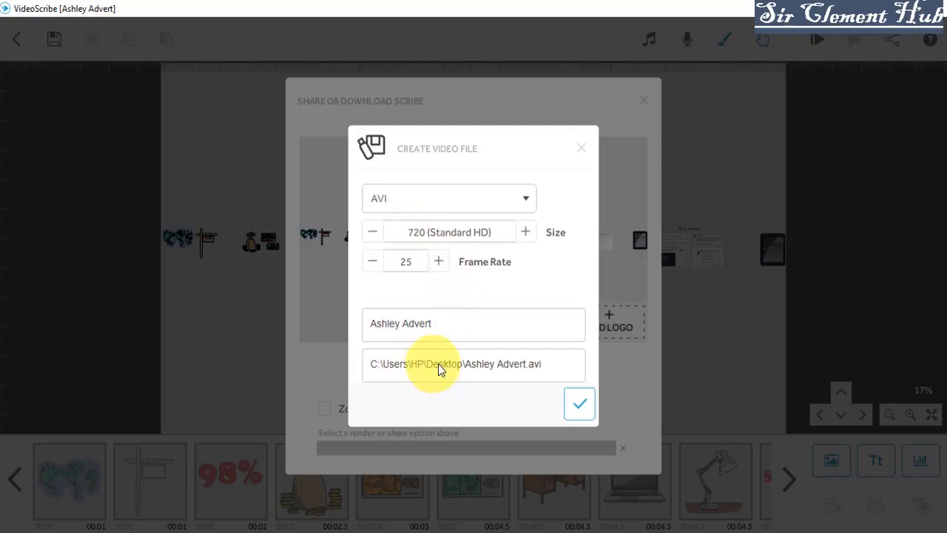
{"action": "left_click", "coordinate": [455, 363]}
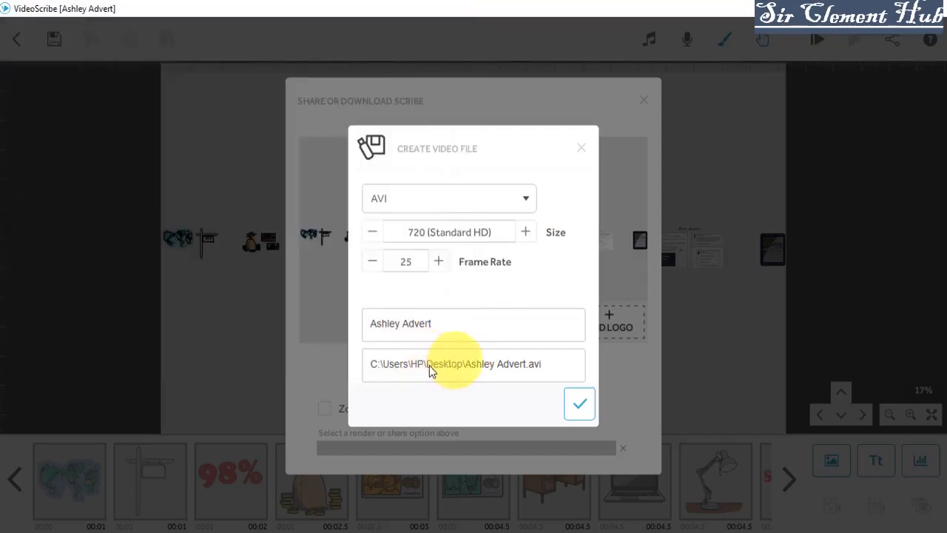
{"action": "mouse_move", "coordinate": [460, 369]}
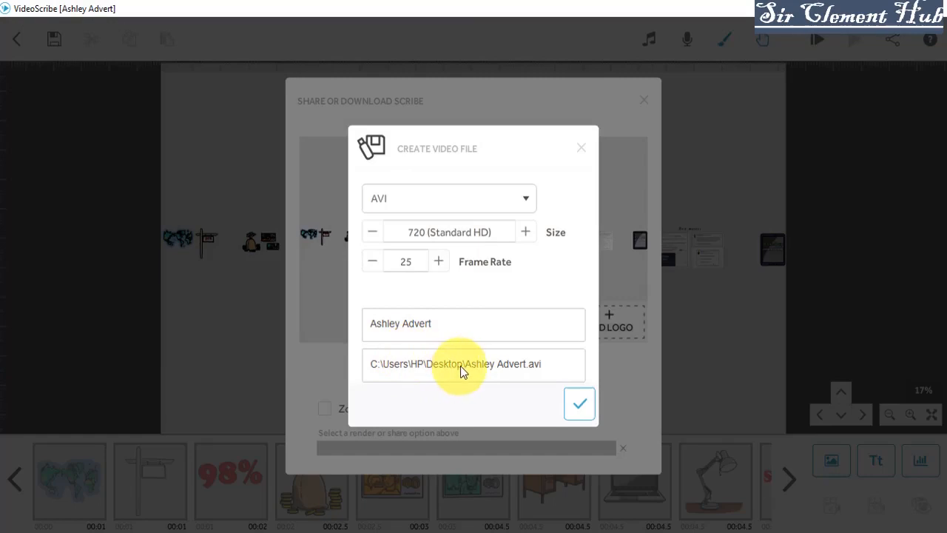
{"action": "left_click", "coordinate": [460, 363]}
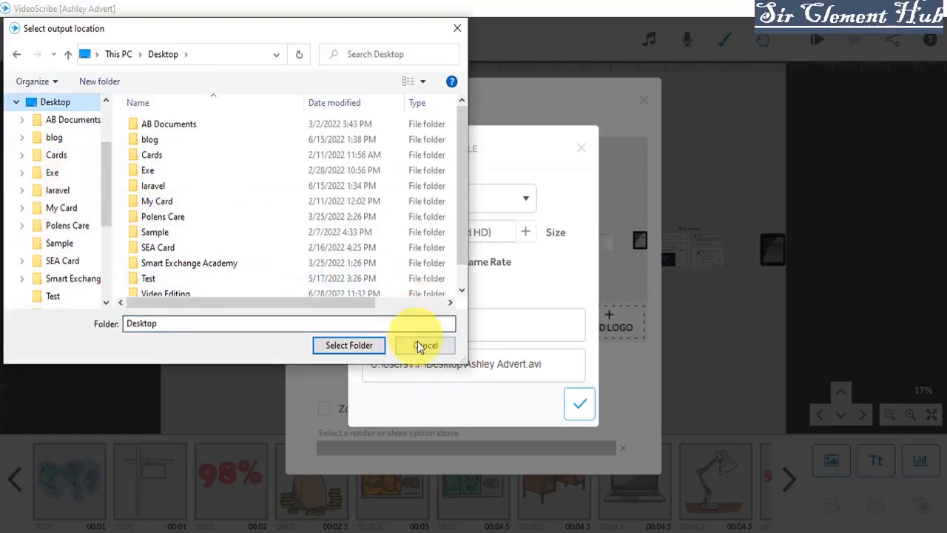
{"action": "left_click", "coordinate": [425, 344]}
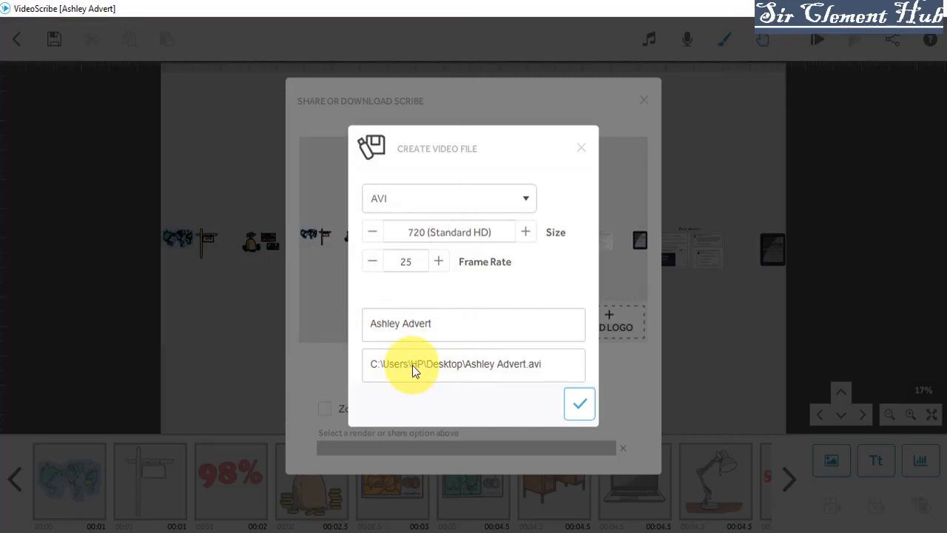
{"action": "mouse_move", "coordinate": [578, 403]}
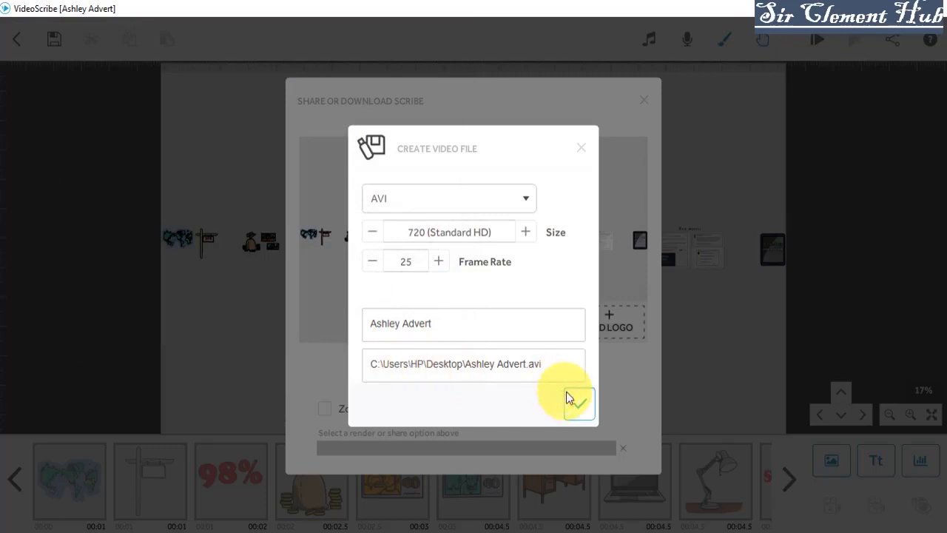
Render the scribe to AVI and open the resulting Ashley Advert video on the desktop.
{"action": "left_click", "coordinate": [578, 402]}
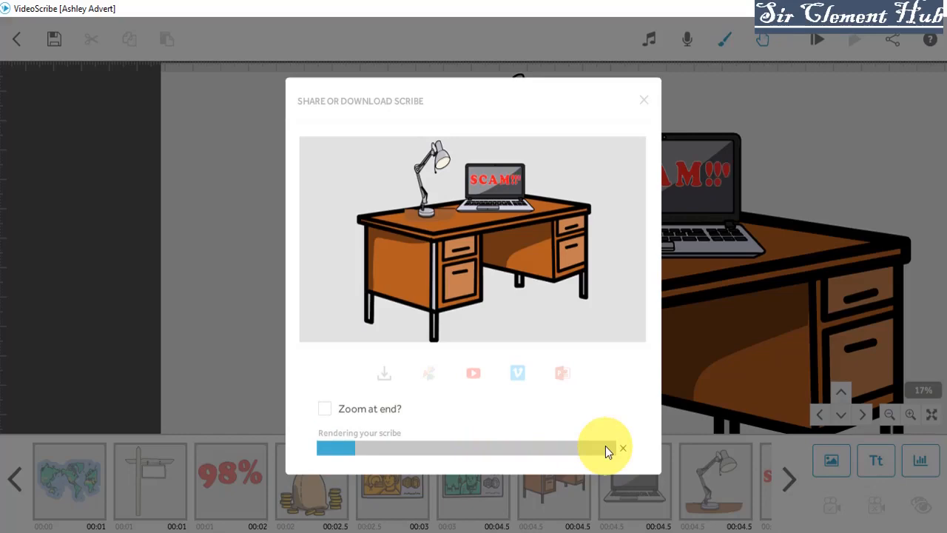
{"action": "left_click", "coordinate": [643, 99]}
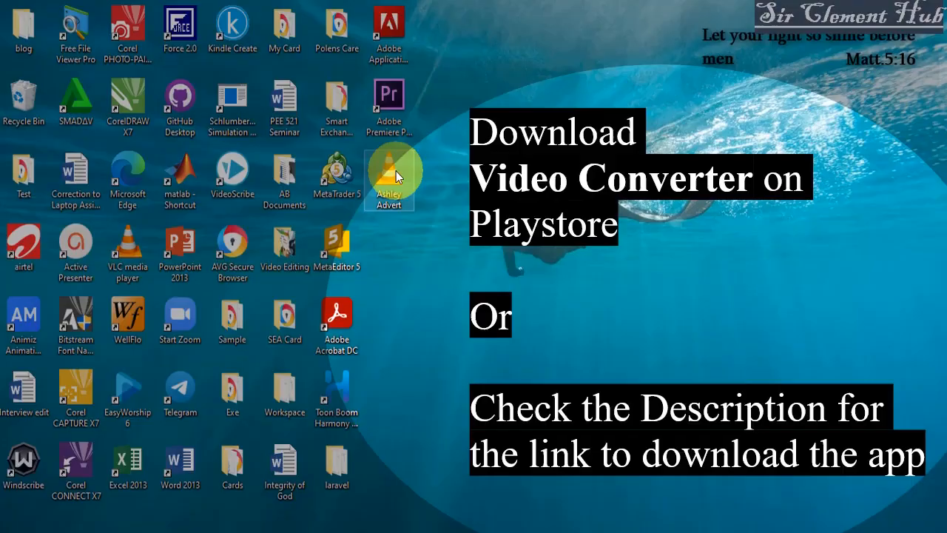
{"action": "double_click", "coordinate": [388, 178]}
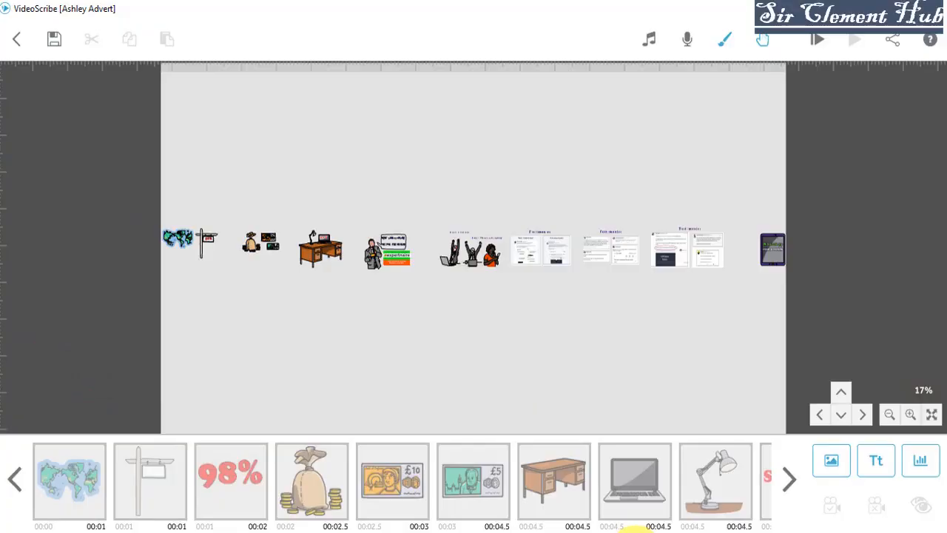